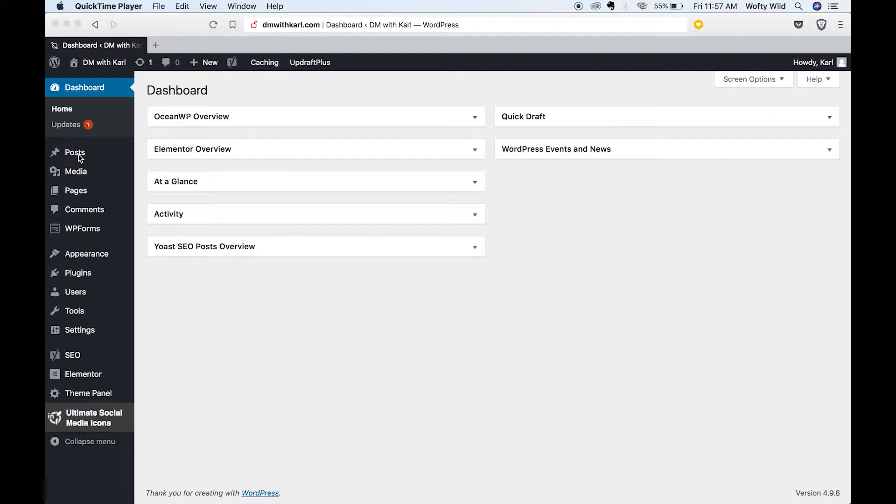
{"action": "mouse_move", "coordinate": [88, 76]}
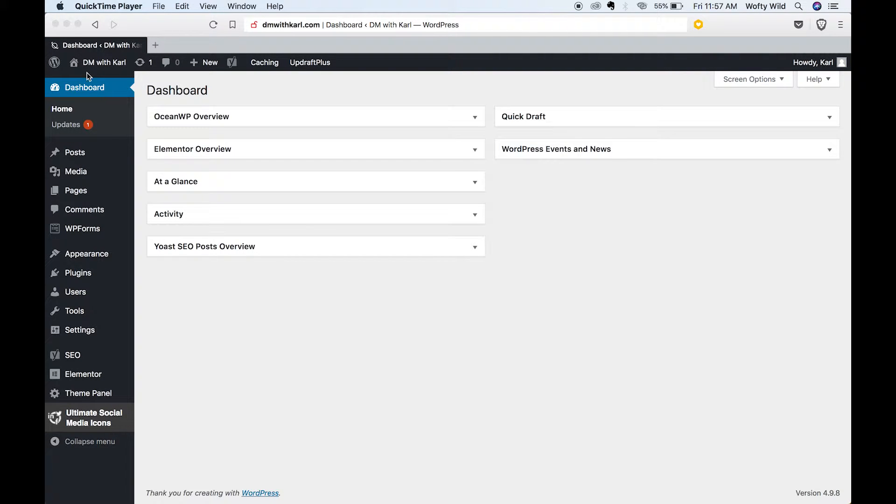
{"action": "mouse_move", "coordinate": [89, 102]}
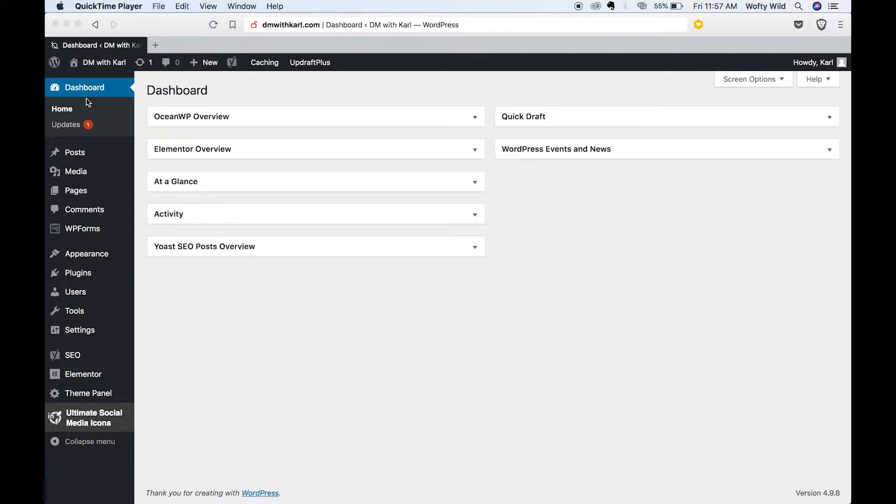
{"action": "mouse_move", "coordinate": [75, 152]}
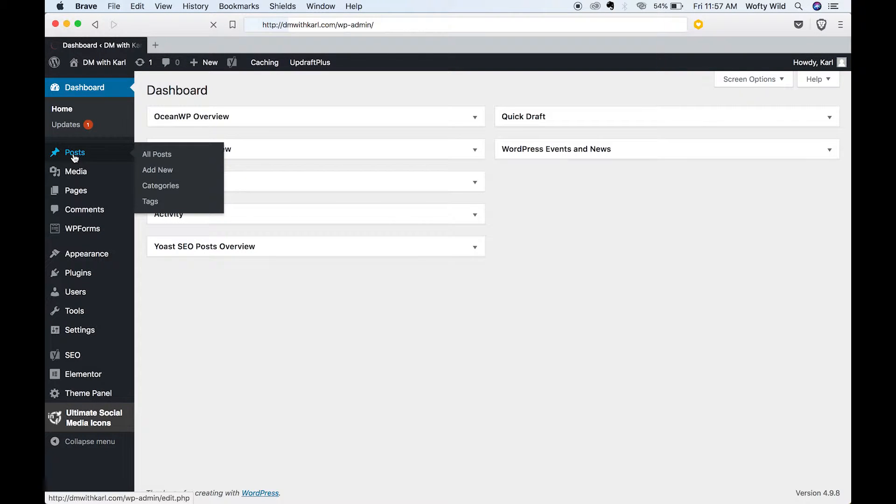
Step: Open the Posts list showing the site's six published posts
{"action": "left_click", "coordinate": [156, 155]}
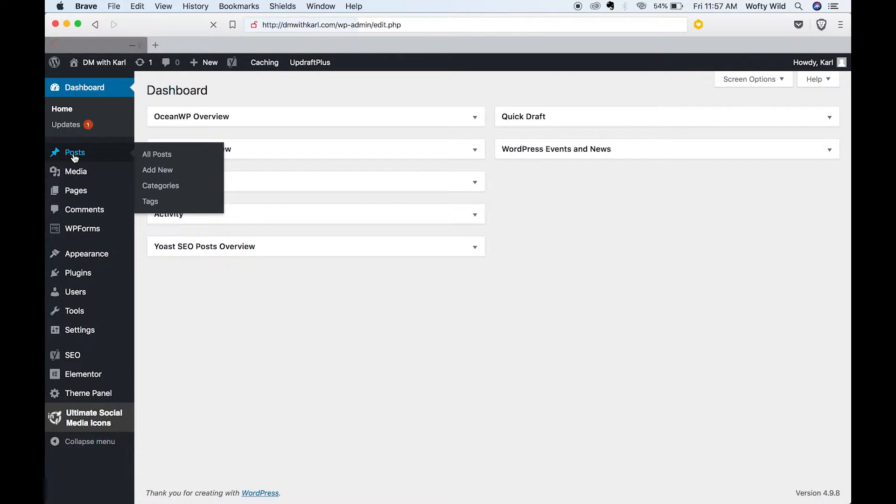
{"action": "left_click", "coordinate": [156, 155]}
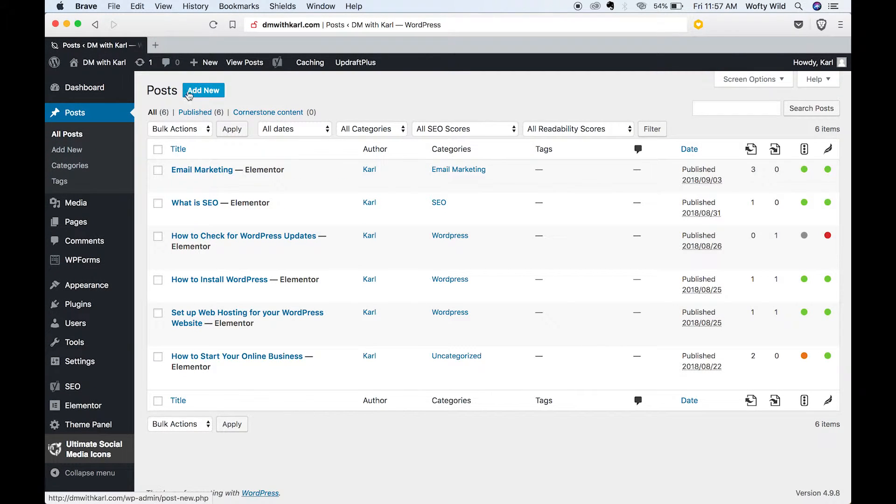
Step: Start a new post titled 'Introduction to Wordpress'
{"action": "left_click", "coordinate": [203, 90]}
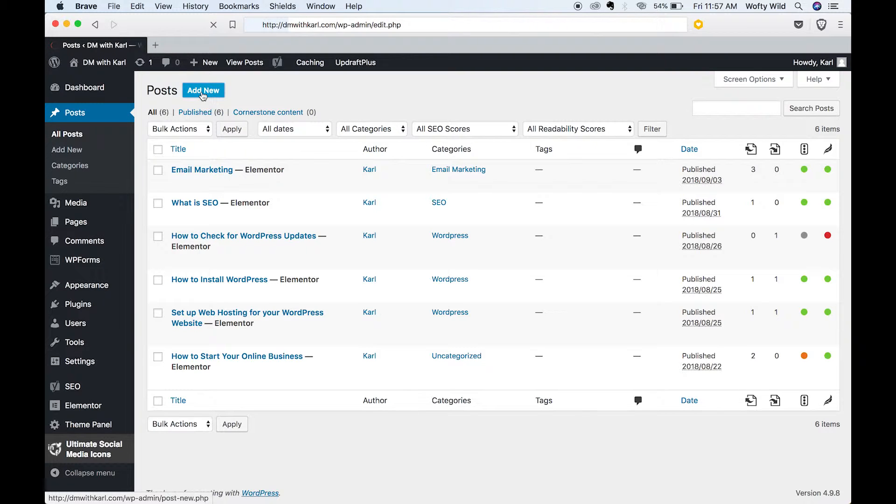
{"action": "left_click", "coordinate": [203, 90]}
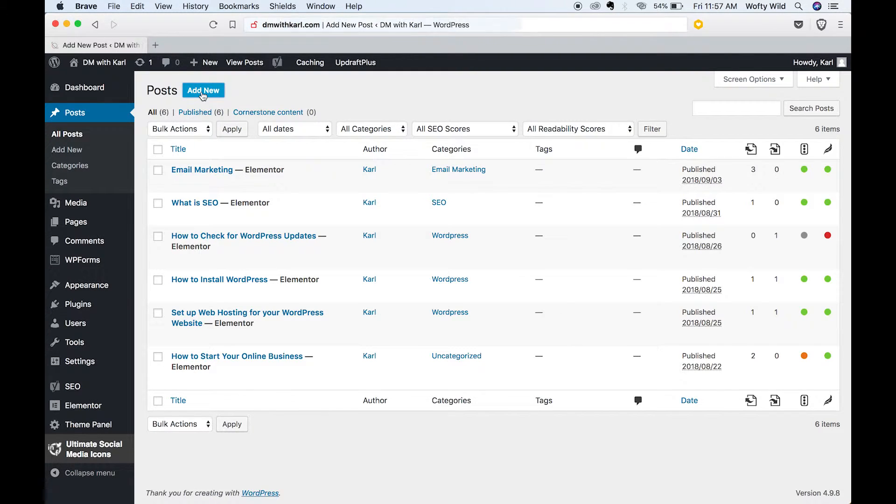
{"action": "left_click", "coordinate": [203, 90]}
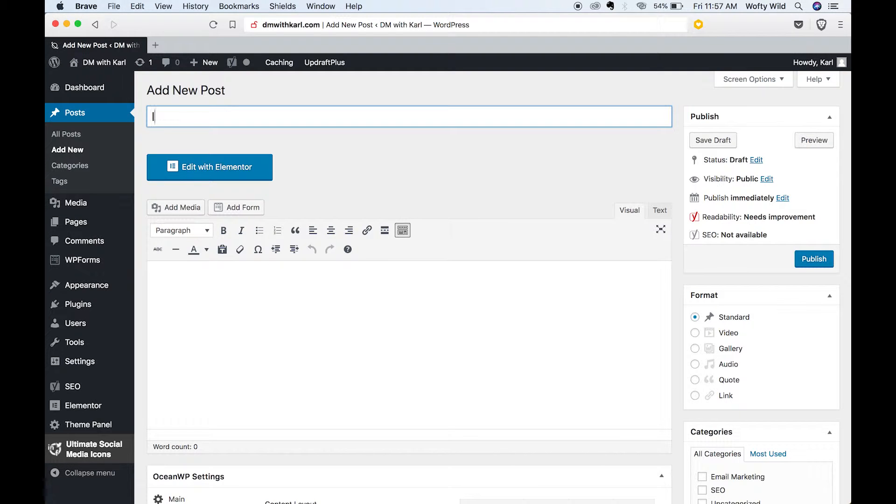
{"action": "type", "text": "Introduction to Wor"}
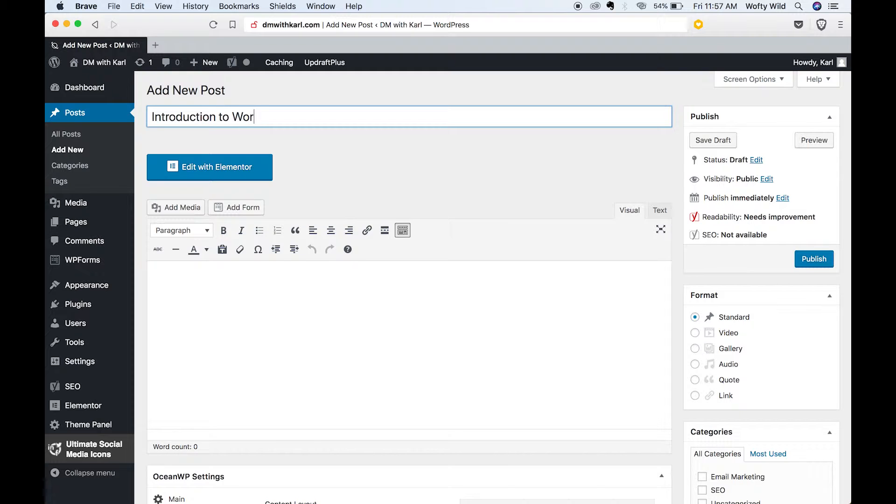
{"action": "type", "text": "dpress"}
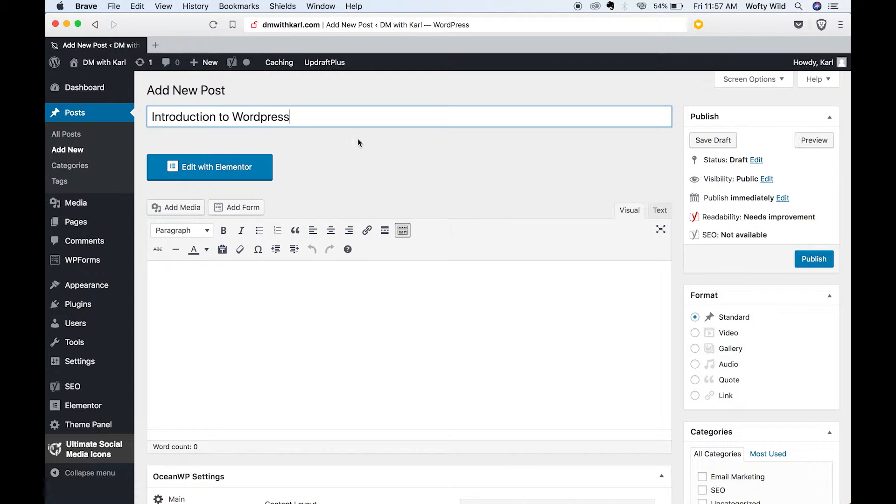
{"action": "mouse_move", "coordinate": [544, 152]}
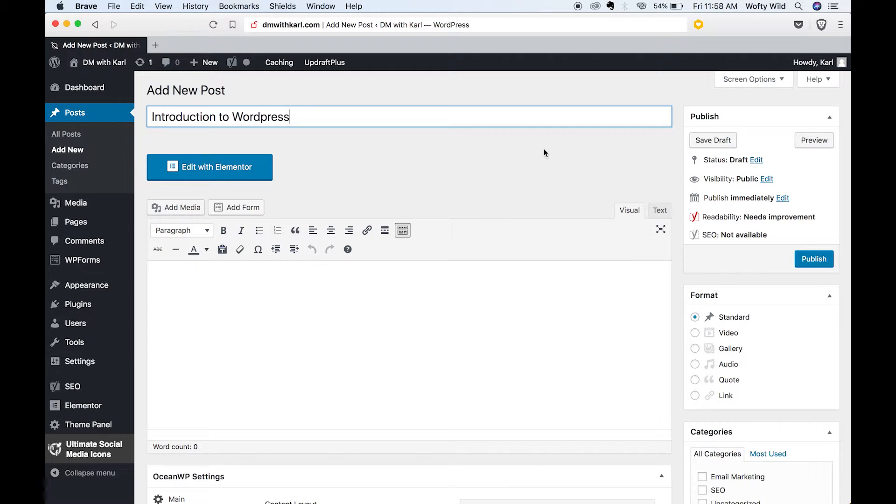
Step: Save 'Introduction to Wordpress' as a draft so it receives a permalink
{"action": "left_click", "coordinate": [713, 140]}
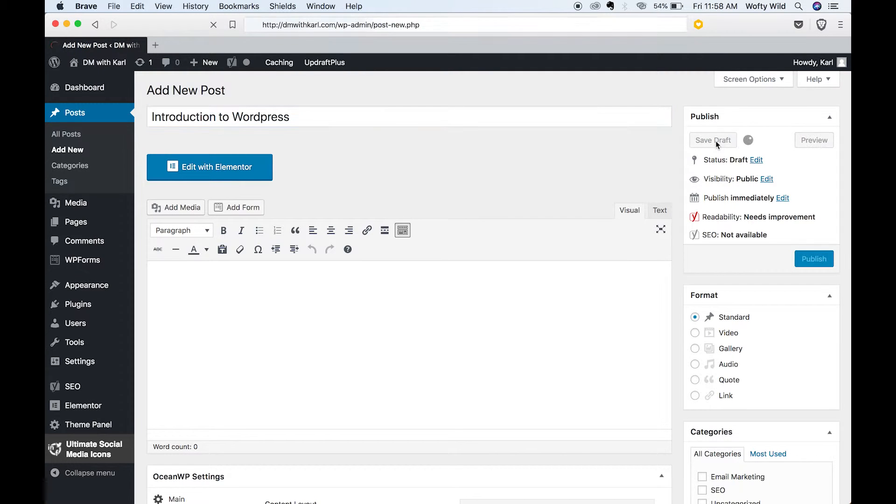
{"action": "left_click", "coordinate": [713, 140]}
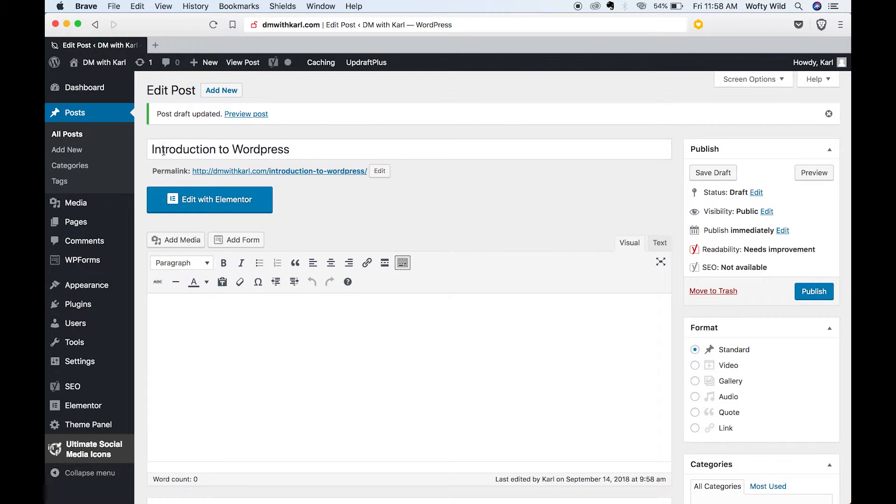
{"action": "mouse_move", "coordinate": [766, 199]}
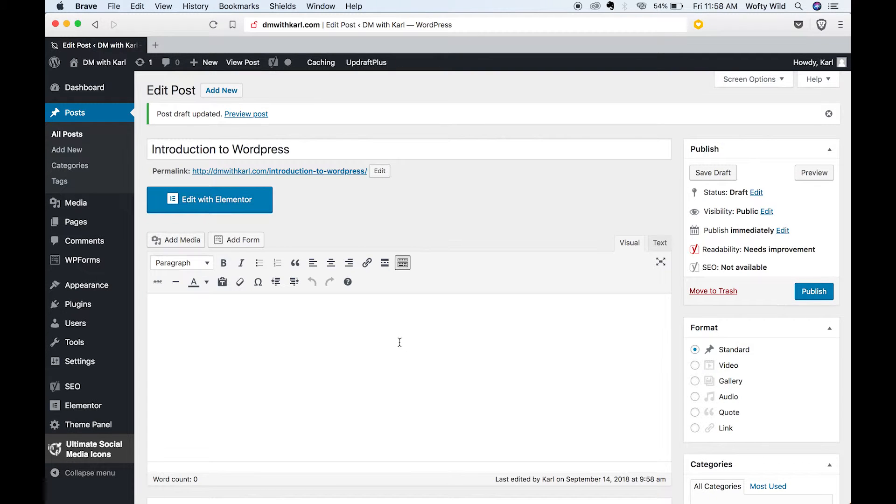
{"action": "mouse_move", "coordinate": [814, 292]}
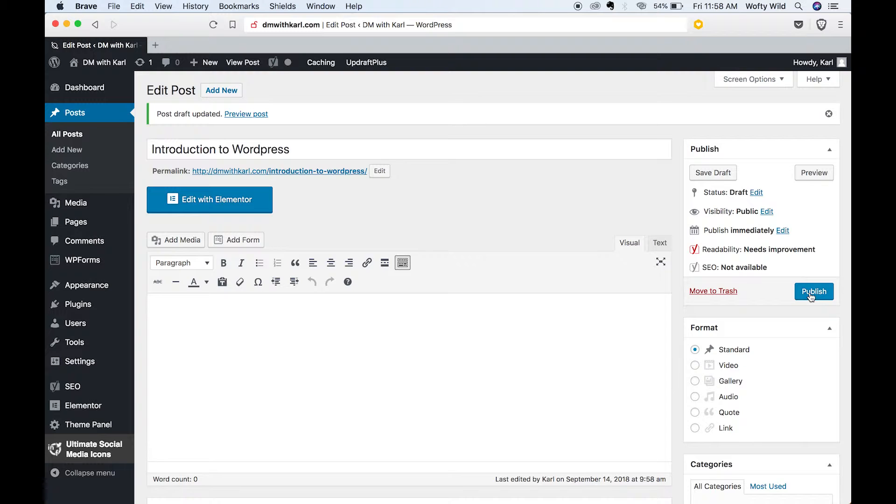
Step: Publish the 'Introduction to Wordpress' post, still with an empty body
{"action": "left_click", "coordinate": [814, 291]}
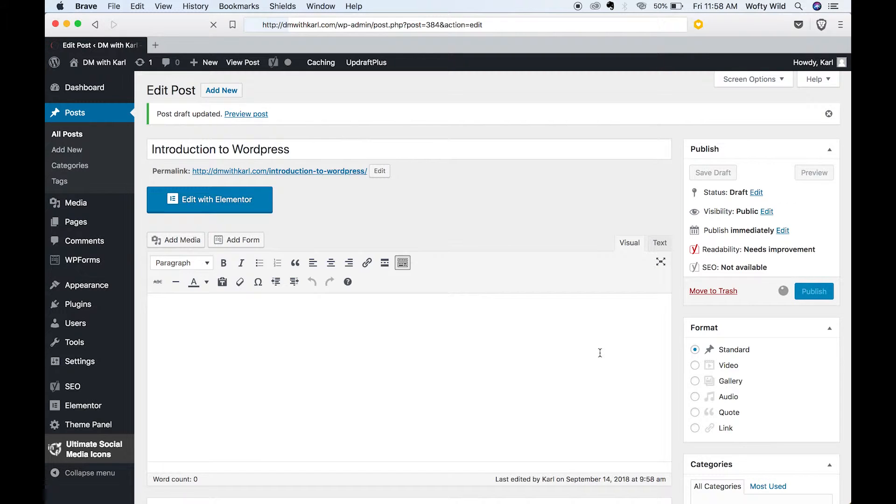
{"action": "left_click", "coordinate": [813, 291]}
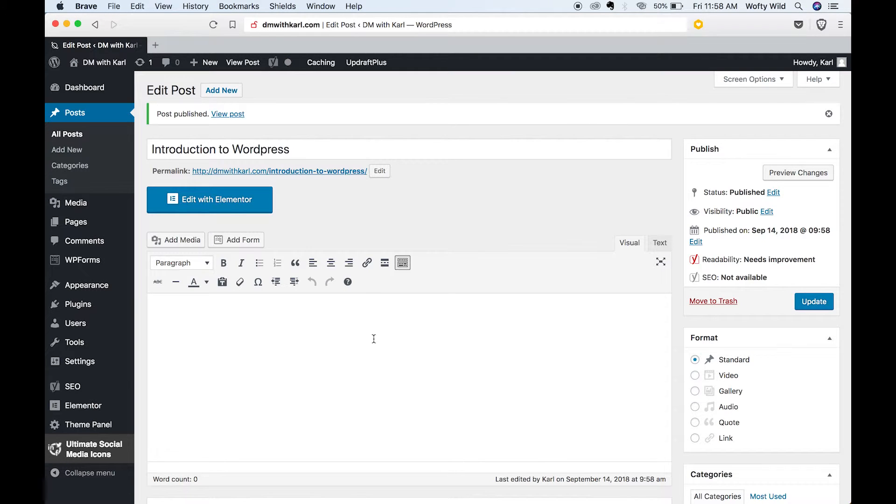
{"action": "mouse_move", "coordinate": [403, 337]}
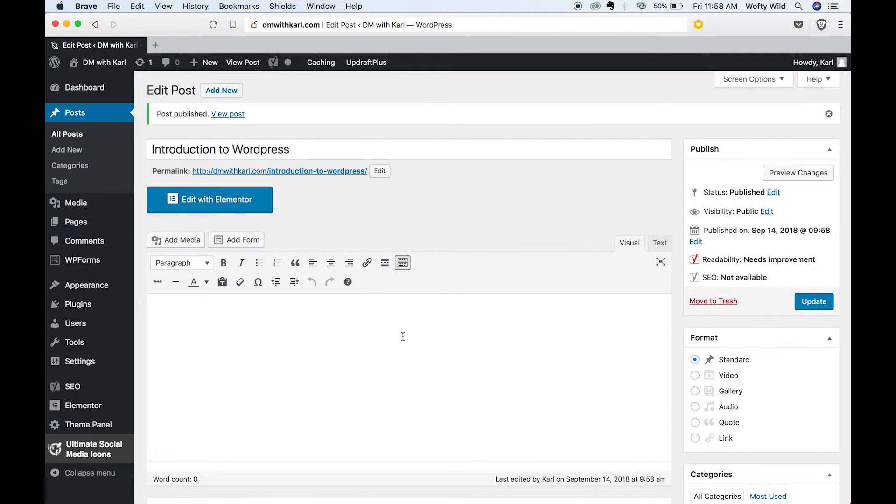
Step: Type the subtitle and make it a centered Heading 1
{"action": "type", "text": "A step by Step Guide to Getting Started with Wordpress"}
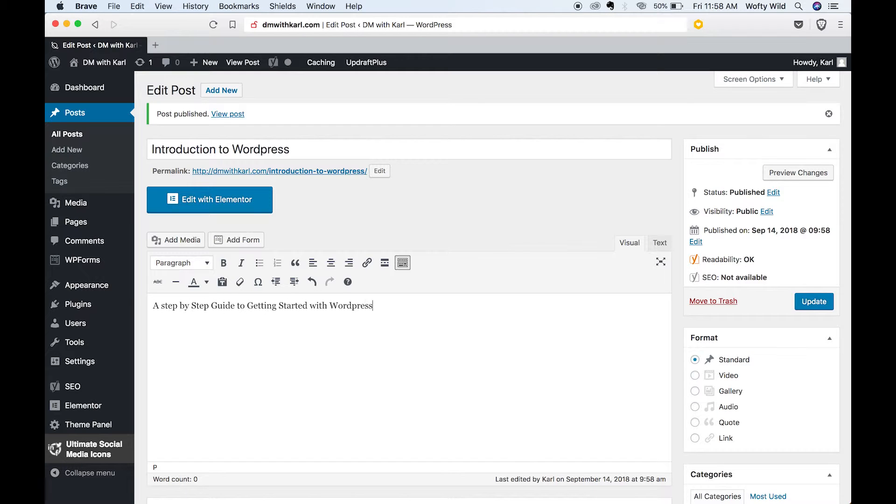
{"action": "triple_click", "coordinate": [262, 305]}
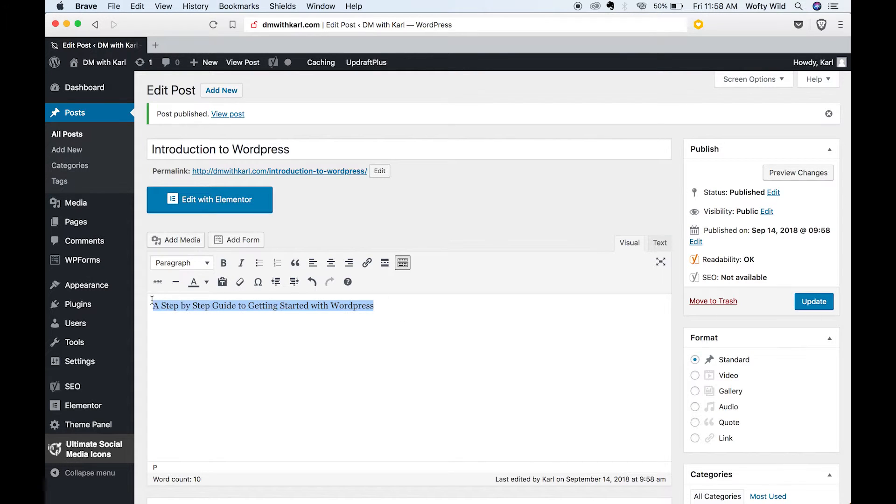
{"action": "left_click", "coordinate": [181, 262]}
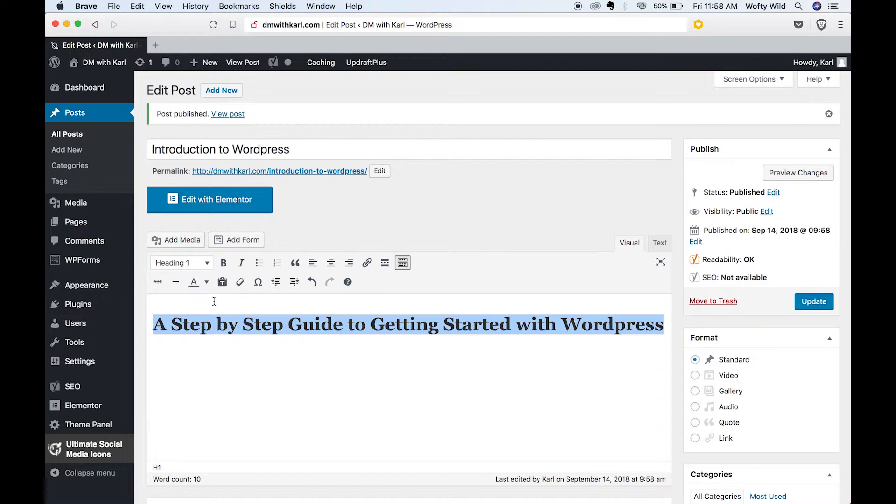
{"action": "left_click", "coordinate": [330, 263]}
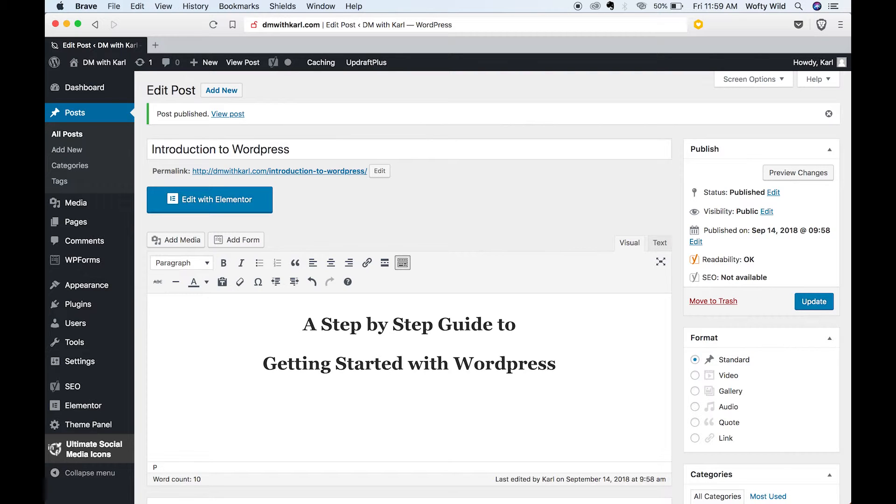
Step: Add centered body text 'Add Your Content Here' and update the published post
{"action": "type", "text": "Add"}
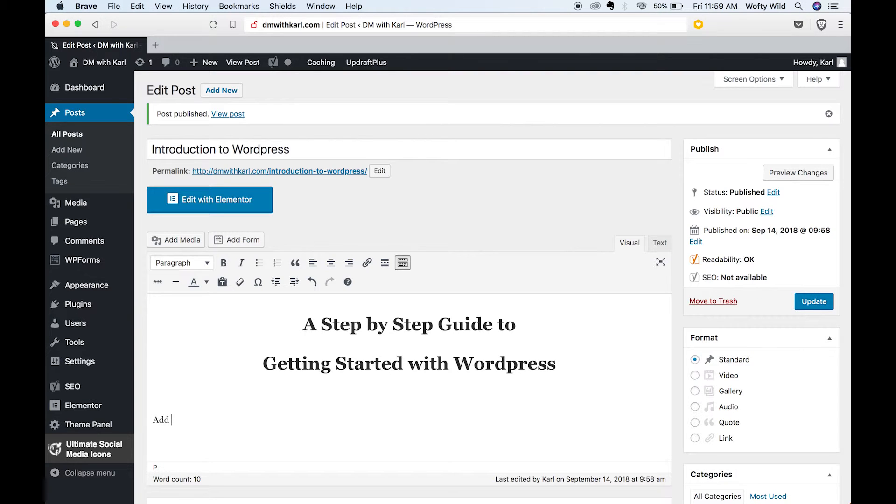
{"action": "type", "text": "Your Content Here"}
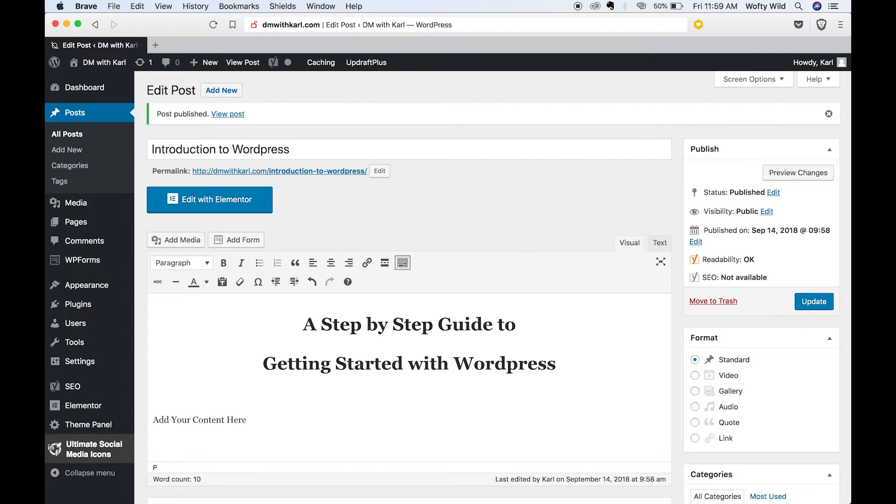
{"action": "left_click", "coordinate": [331, 262]}
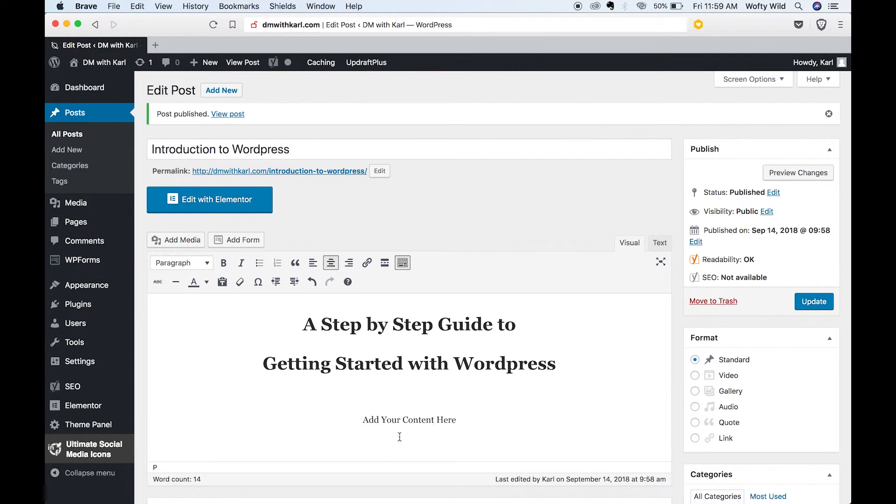
{"action": "left_click", "coordinate": [814, 301]}
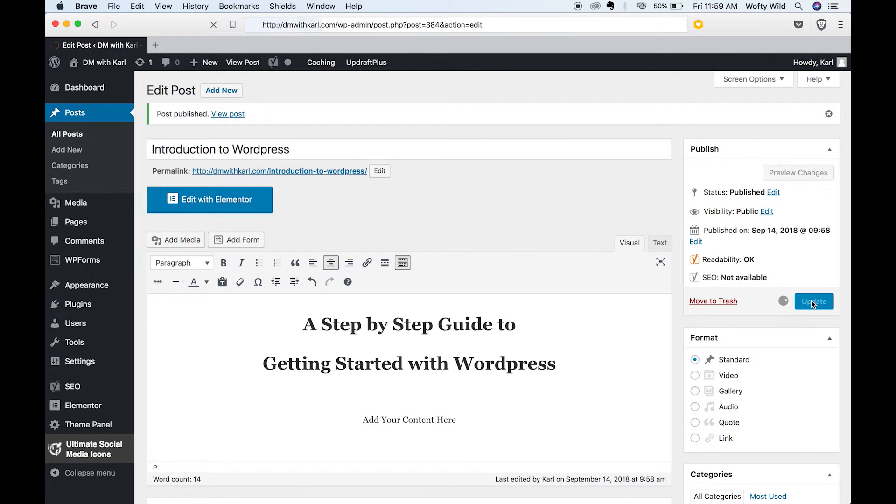
{"action": "left_click", "coordinate": [813, 301]}
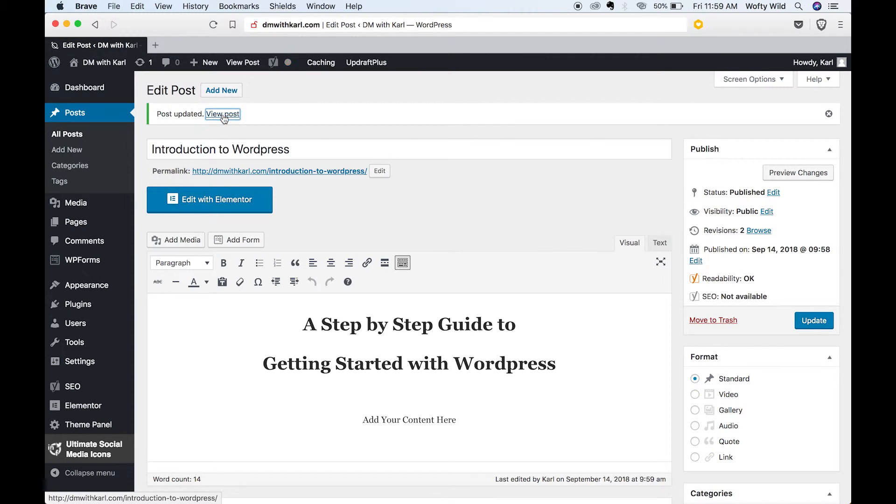
{"action": "left_click", "coordinate": [223, 114]}
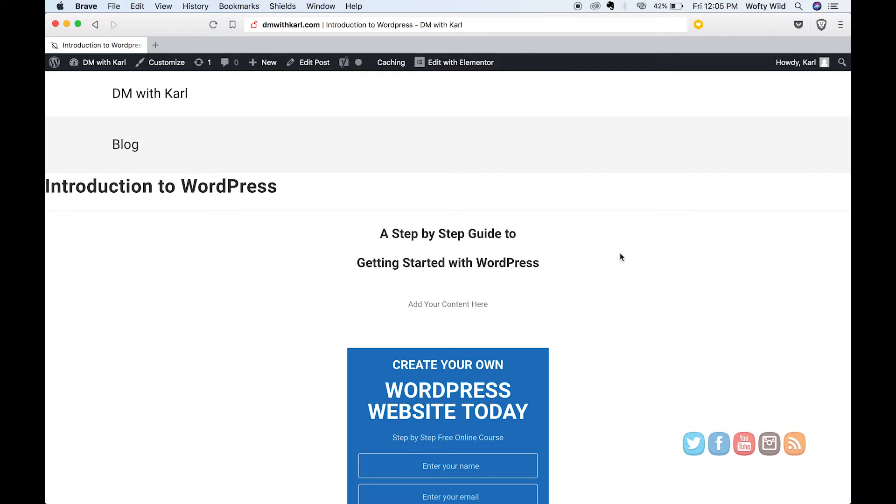
{"action": "mouse_move", "coordinate": [246, 212]}
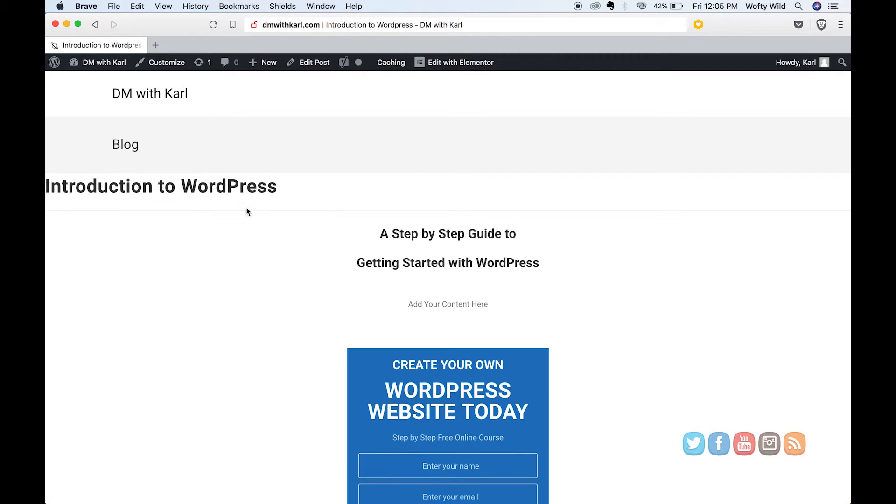
{"action": "mouse_move", "coordinate": [152, 153]}
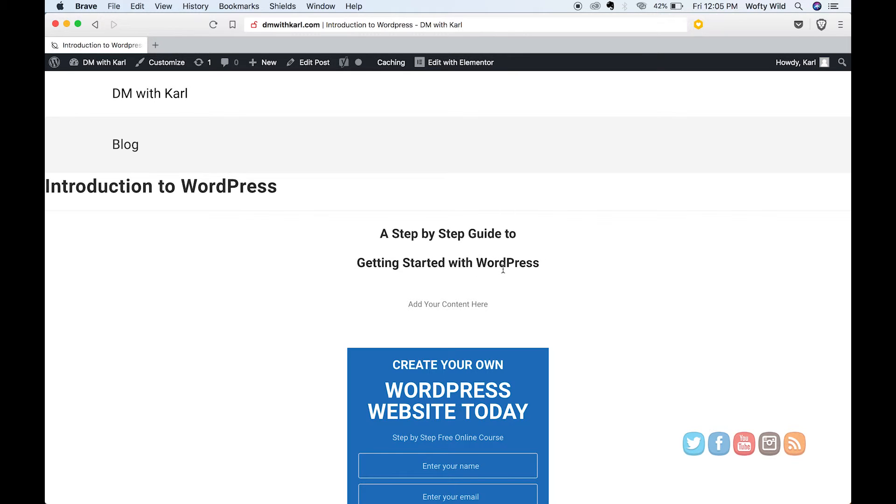
{"action": "mouse_move", "coordinate": [509, 315]}
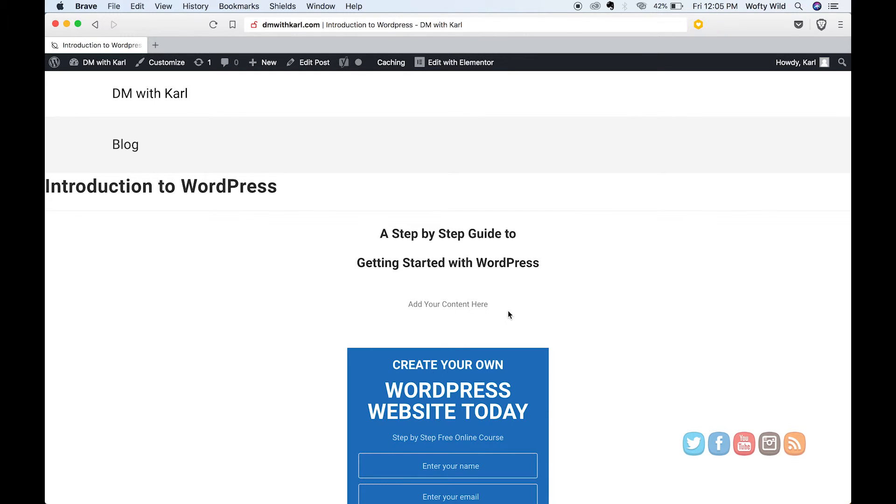
{"action": "mouse_move", "coordinate": [549, 298]}
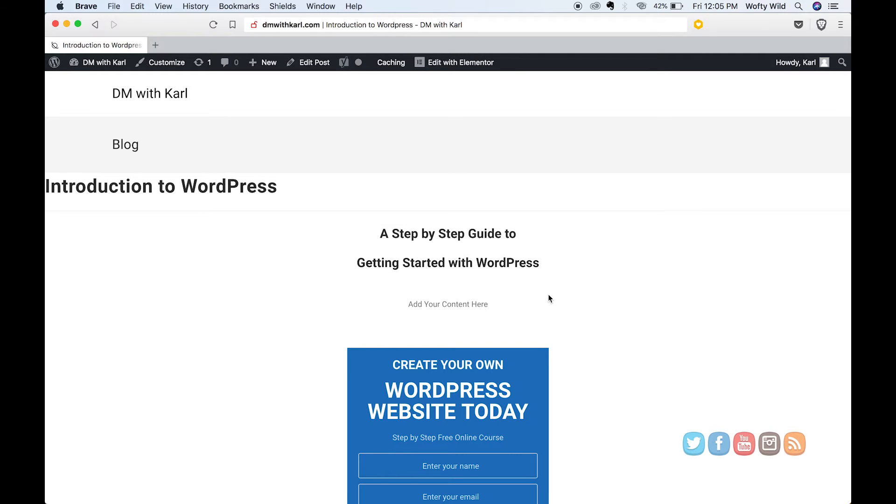
{"action": "mouse_move", "coordinate": [545, 303]}
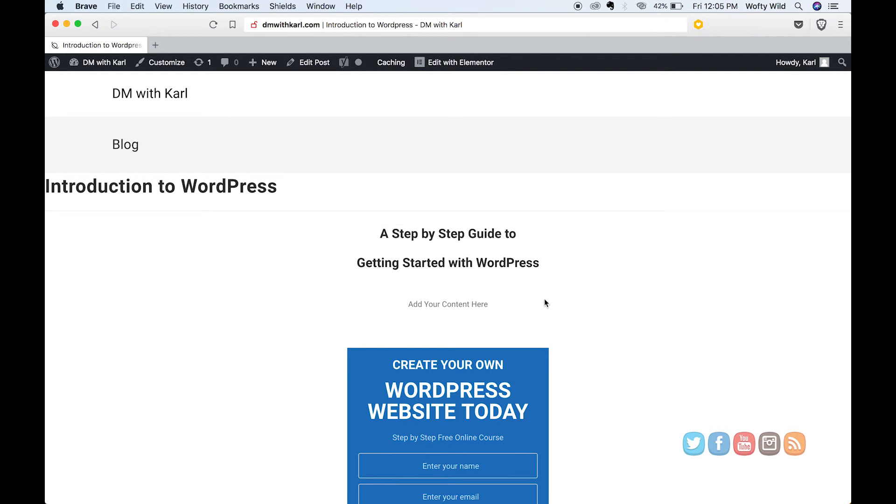
{"action": "mouse_move", "coordinate": [536, 311]}
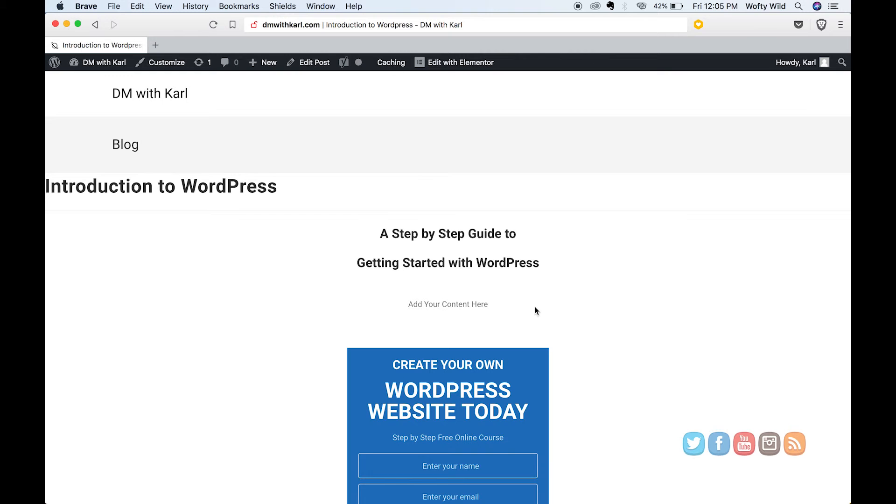
Step: Scroll the live post down past the heading to the course signup box
{"action": "scroll", "scroll_direction": "down", "scroll_amount": 3}
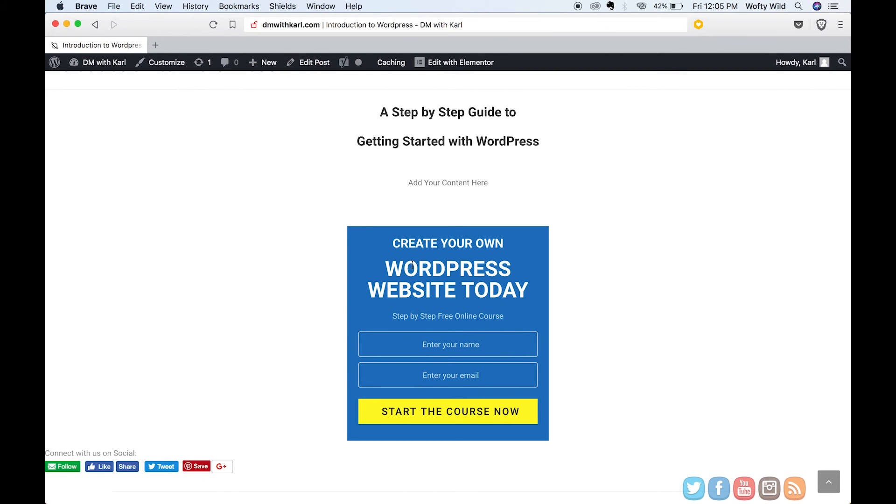
{"action": "mouse_move", "coordinate": [457, 313]}
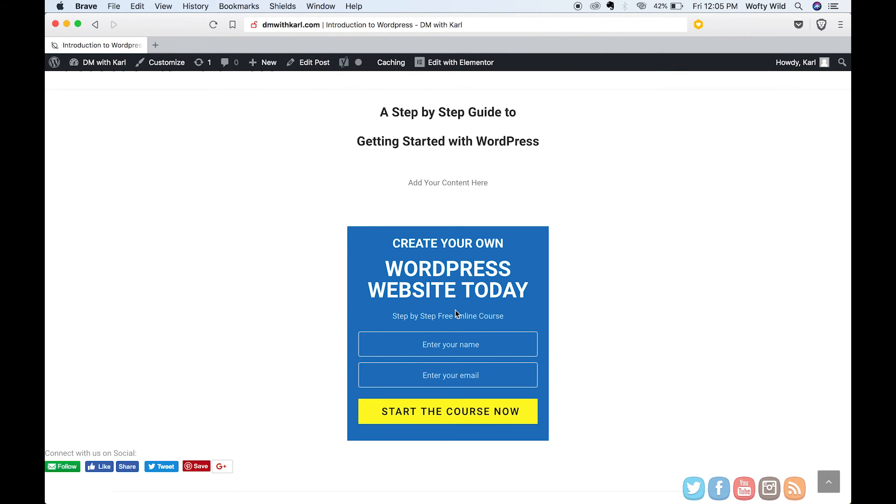
{"action": "mouse_move", "coordinate": [547, 317]}
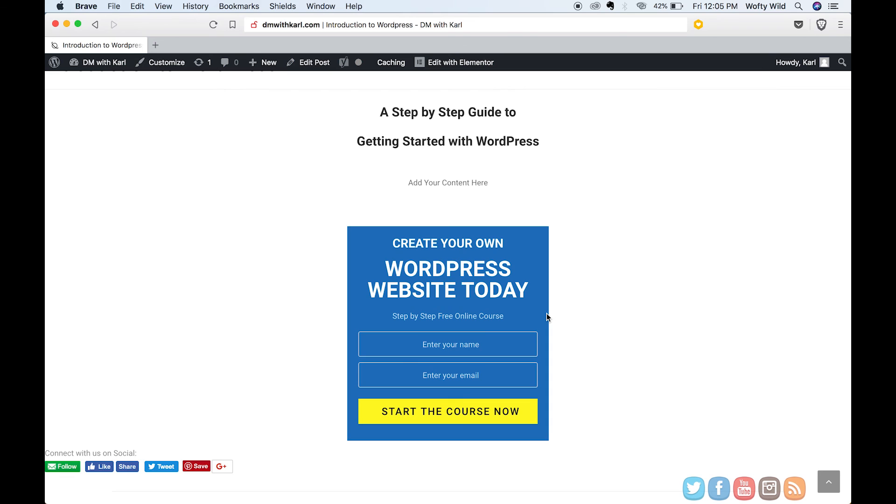
{"action": "mouse_move", "coordinate": [585, 180]}
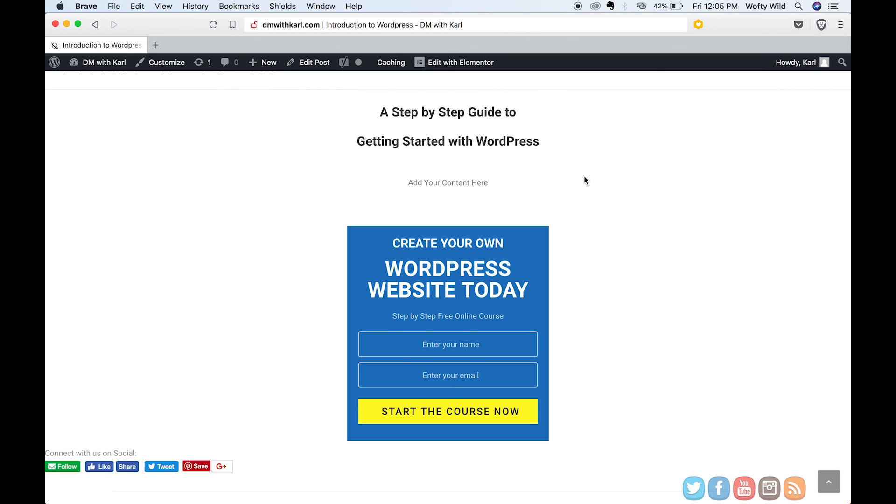